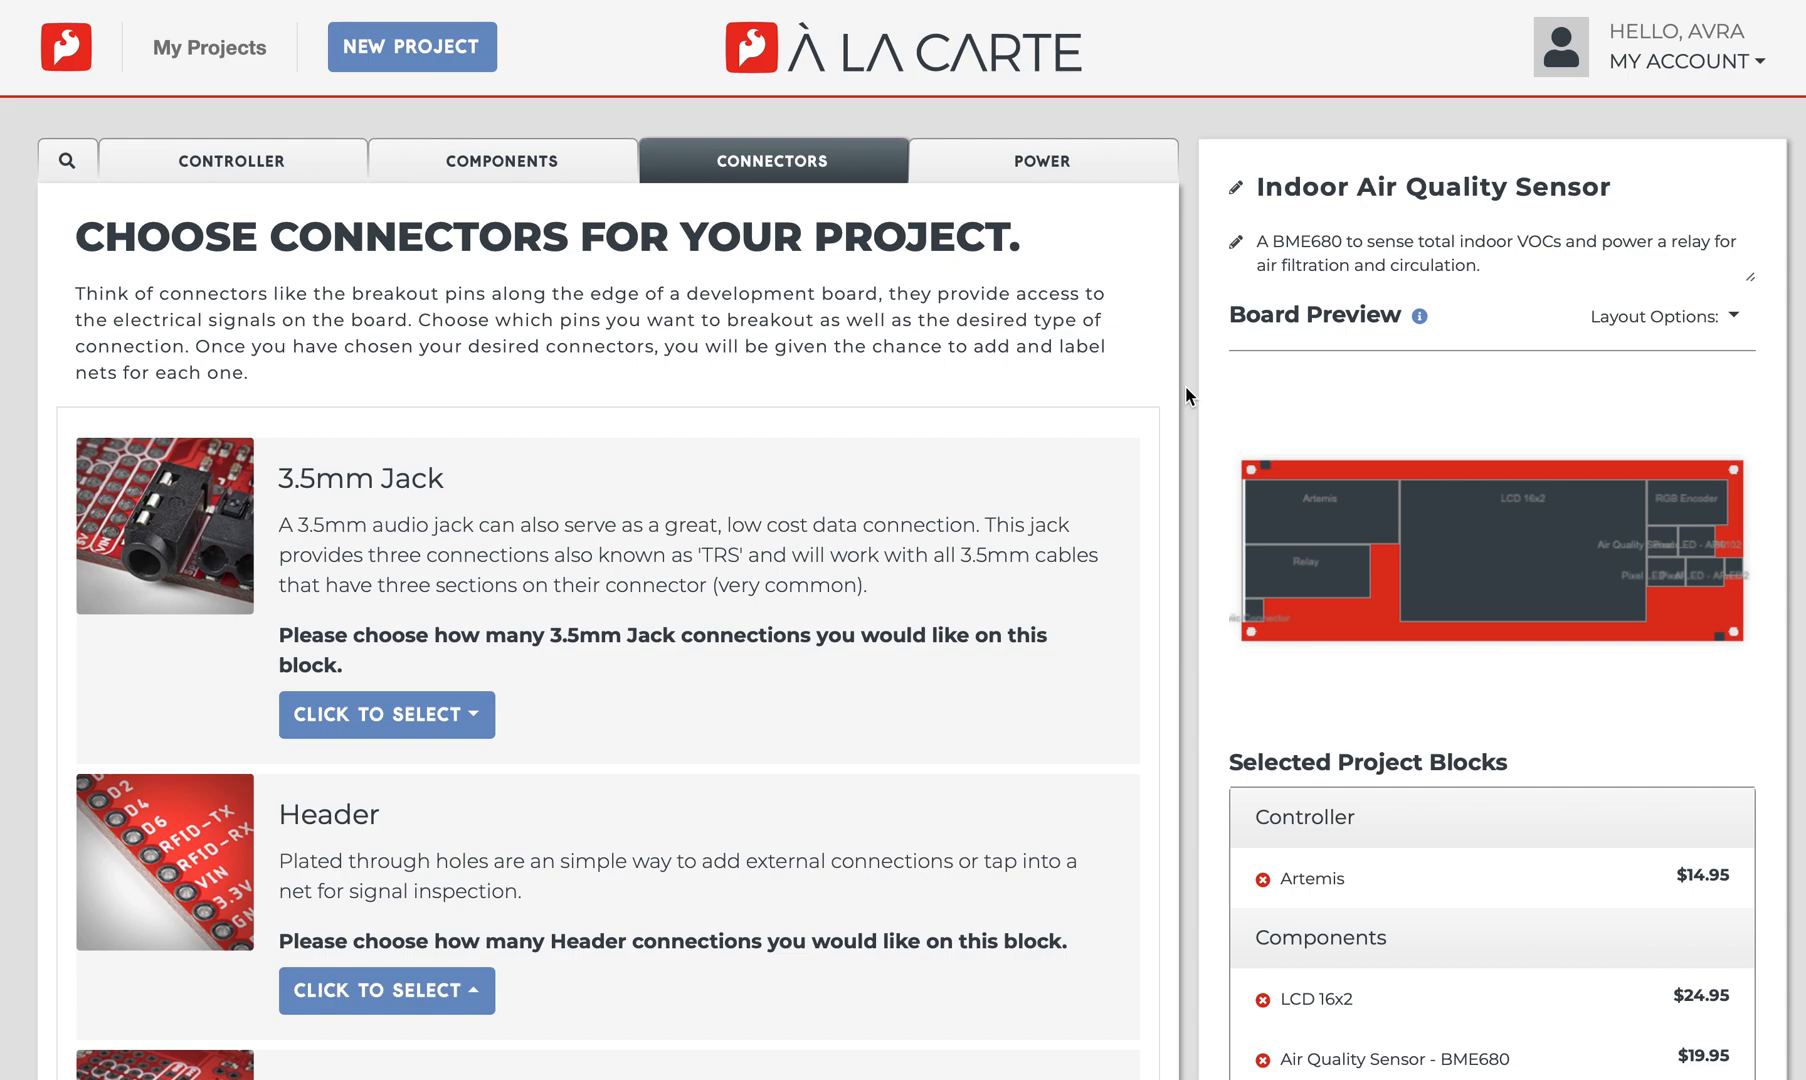
{"action": "mouse_move", "coordinate": [776, 204]}
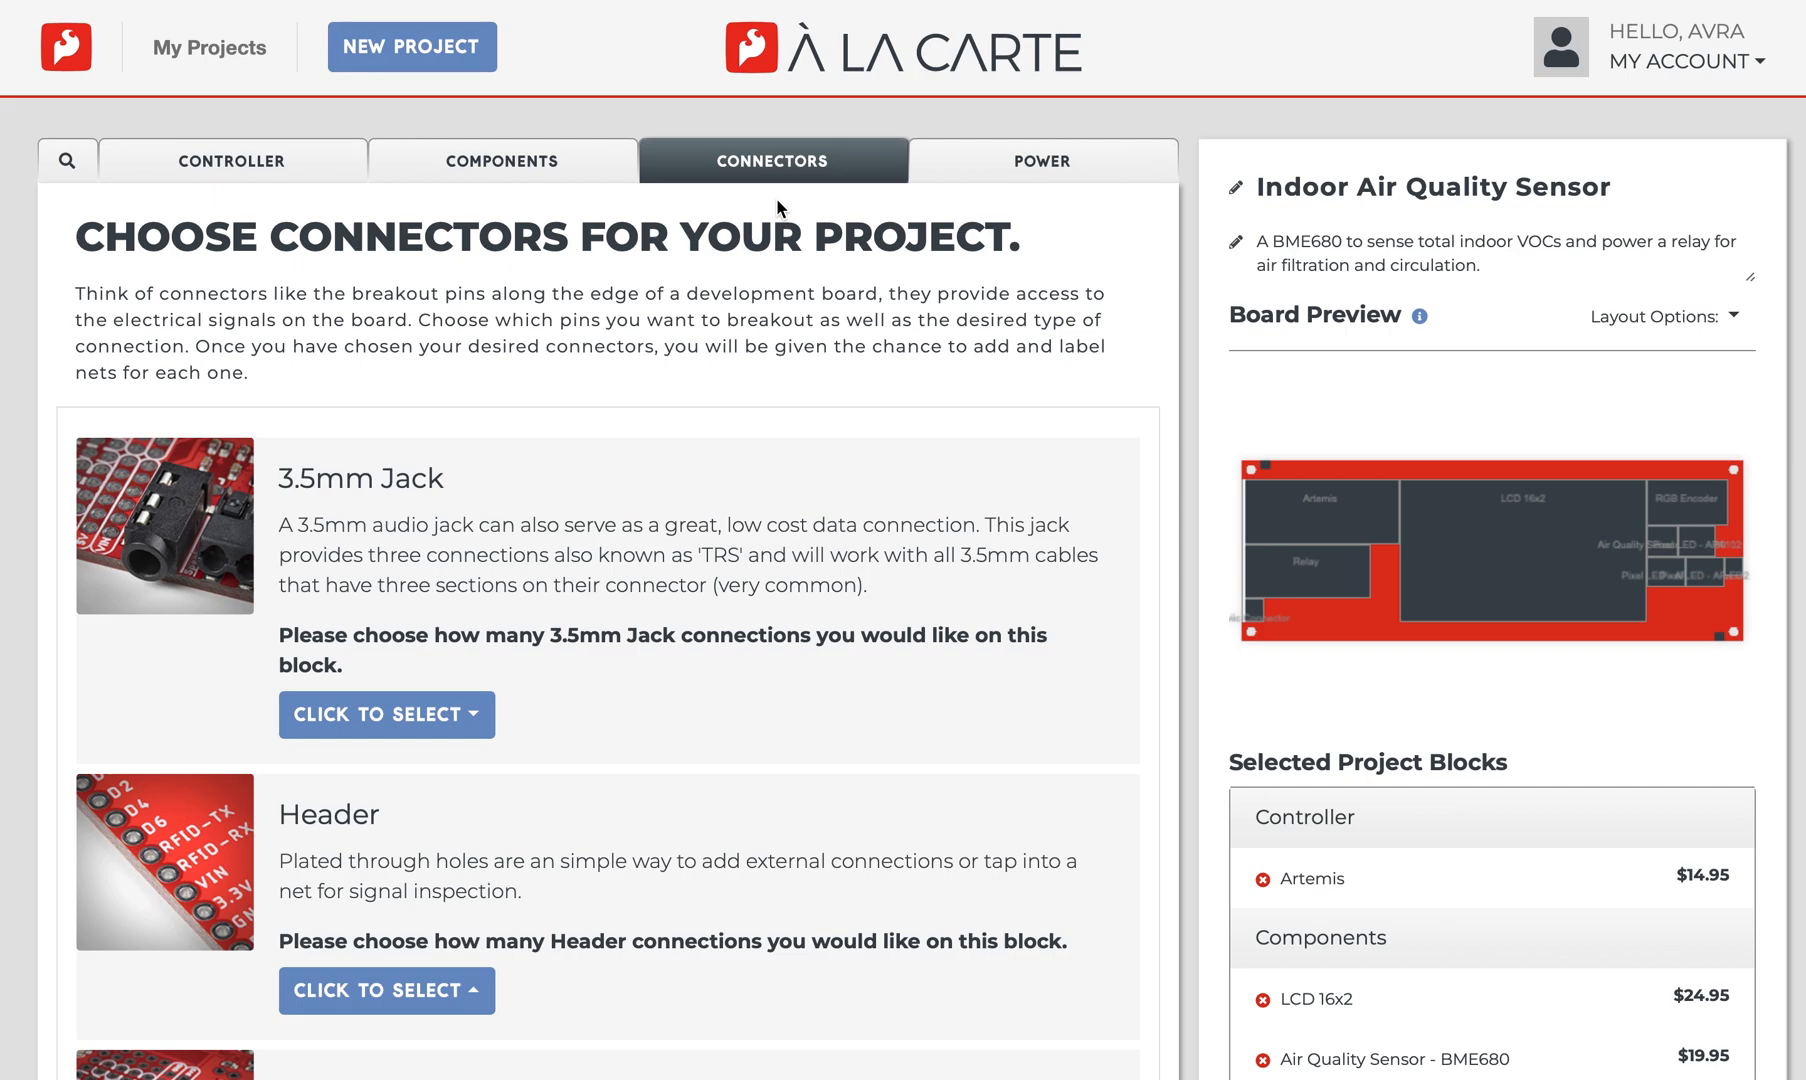
{"action": "mouse_move", "coordinate": [618, 658]}
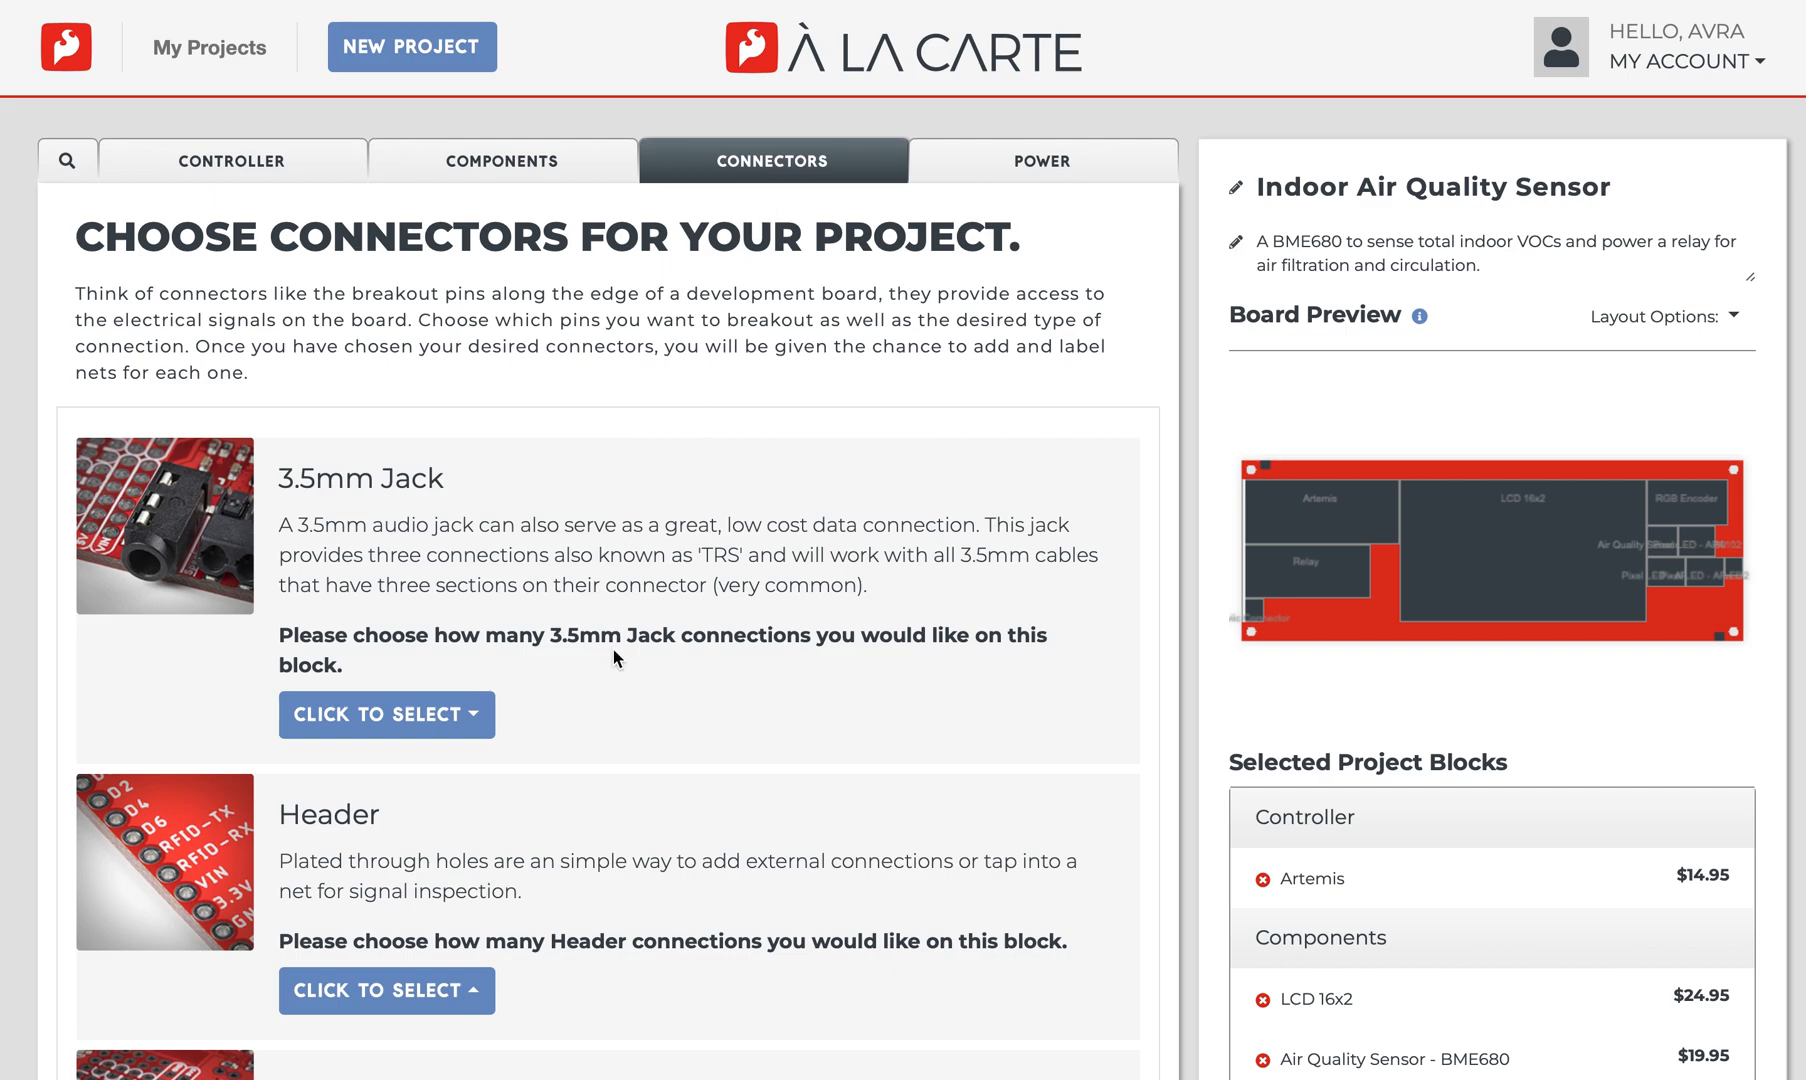
Step: Choose a 3-Pin header from the Header 'Click to Select' dropdown
{"action": "left_click", "coordinate": [386, 844]}
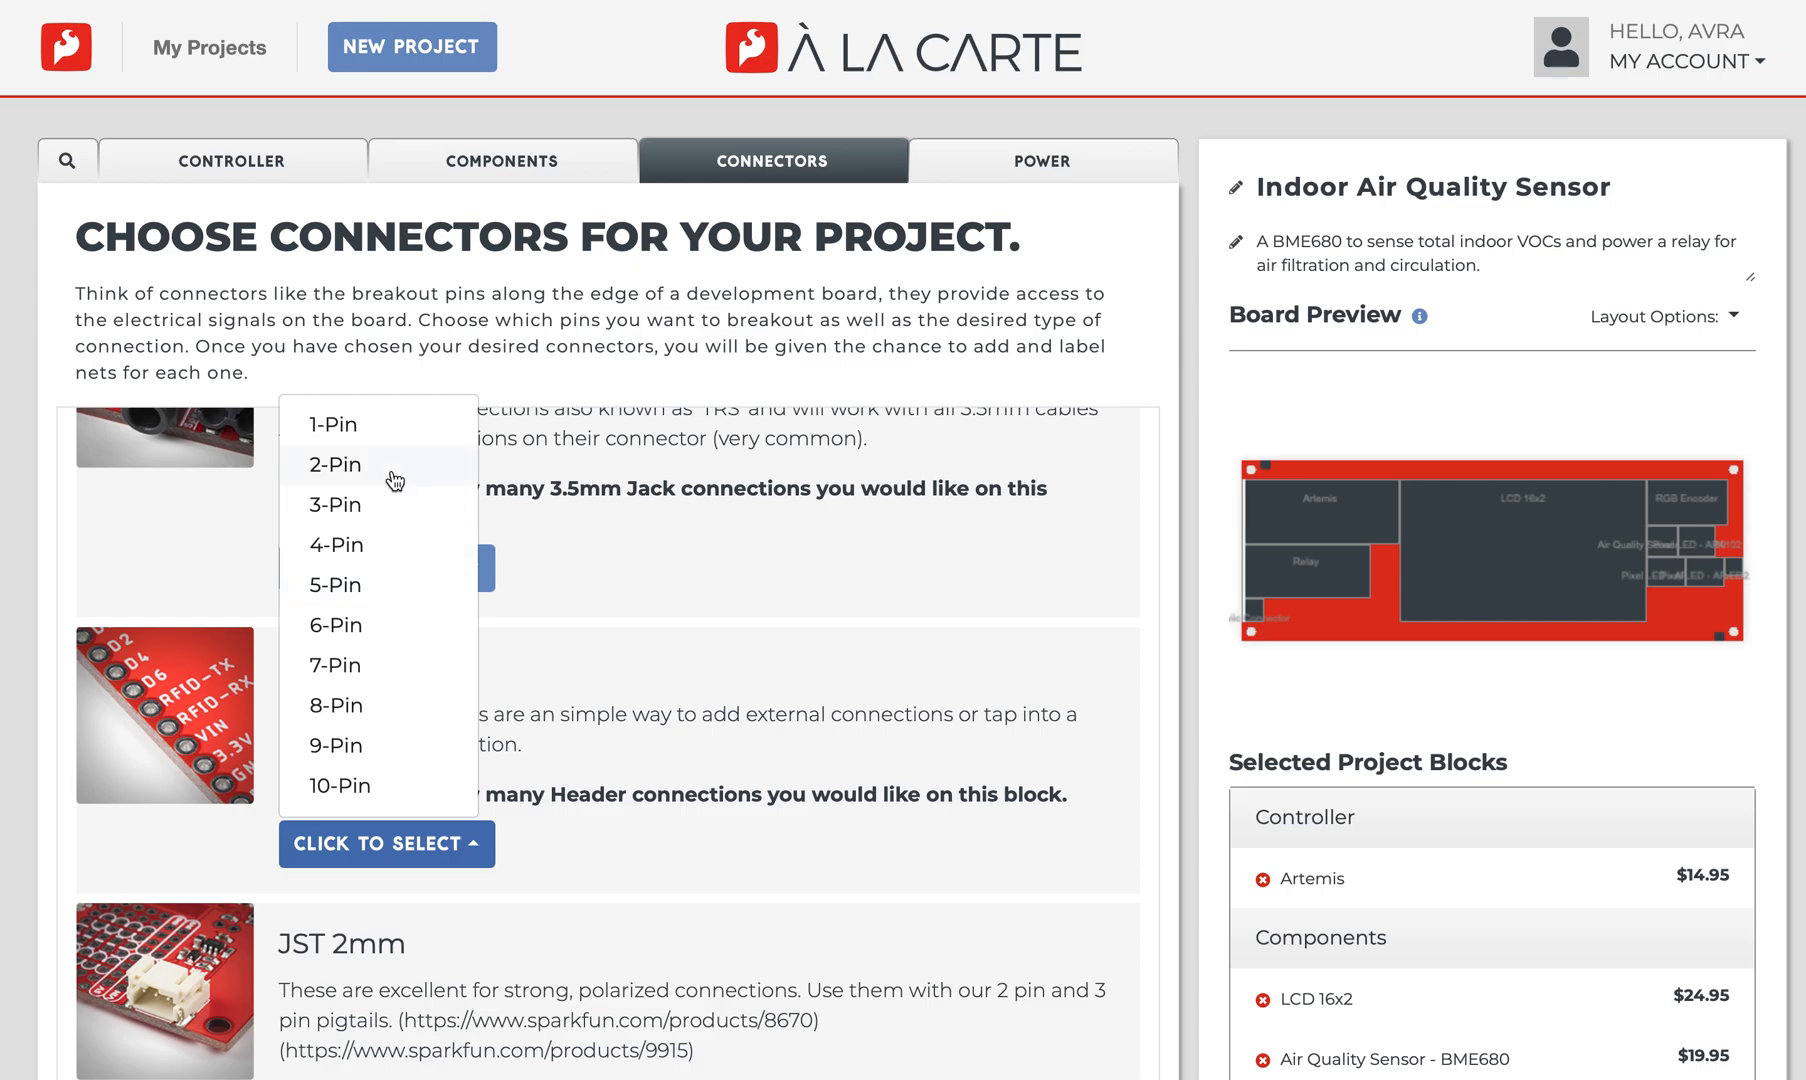
{"action": "left_click", "coordinate": [336, 504]}
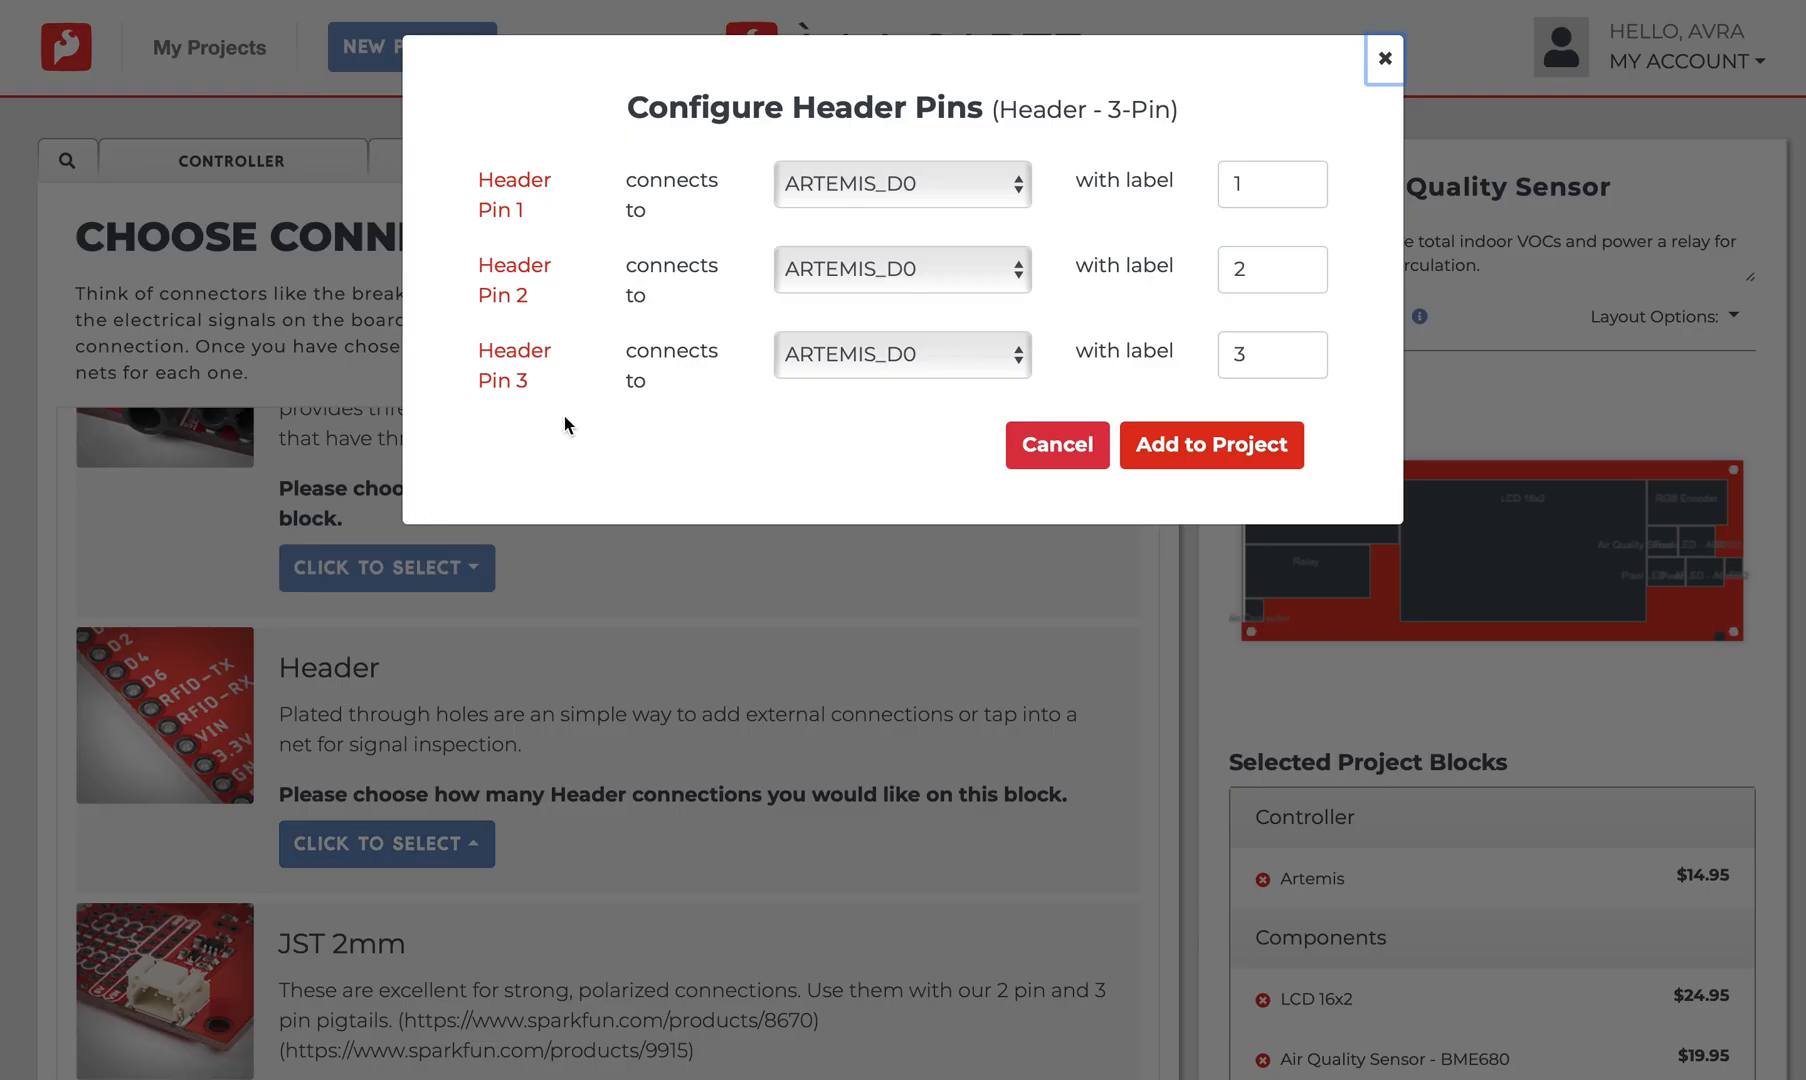
{"action": "mouse_move", "coordinate": [968, 200]}
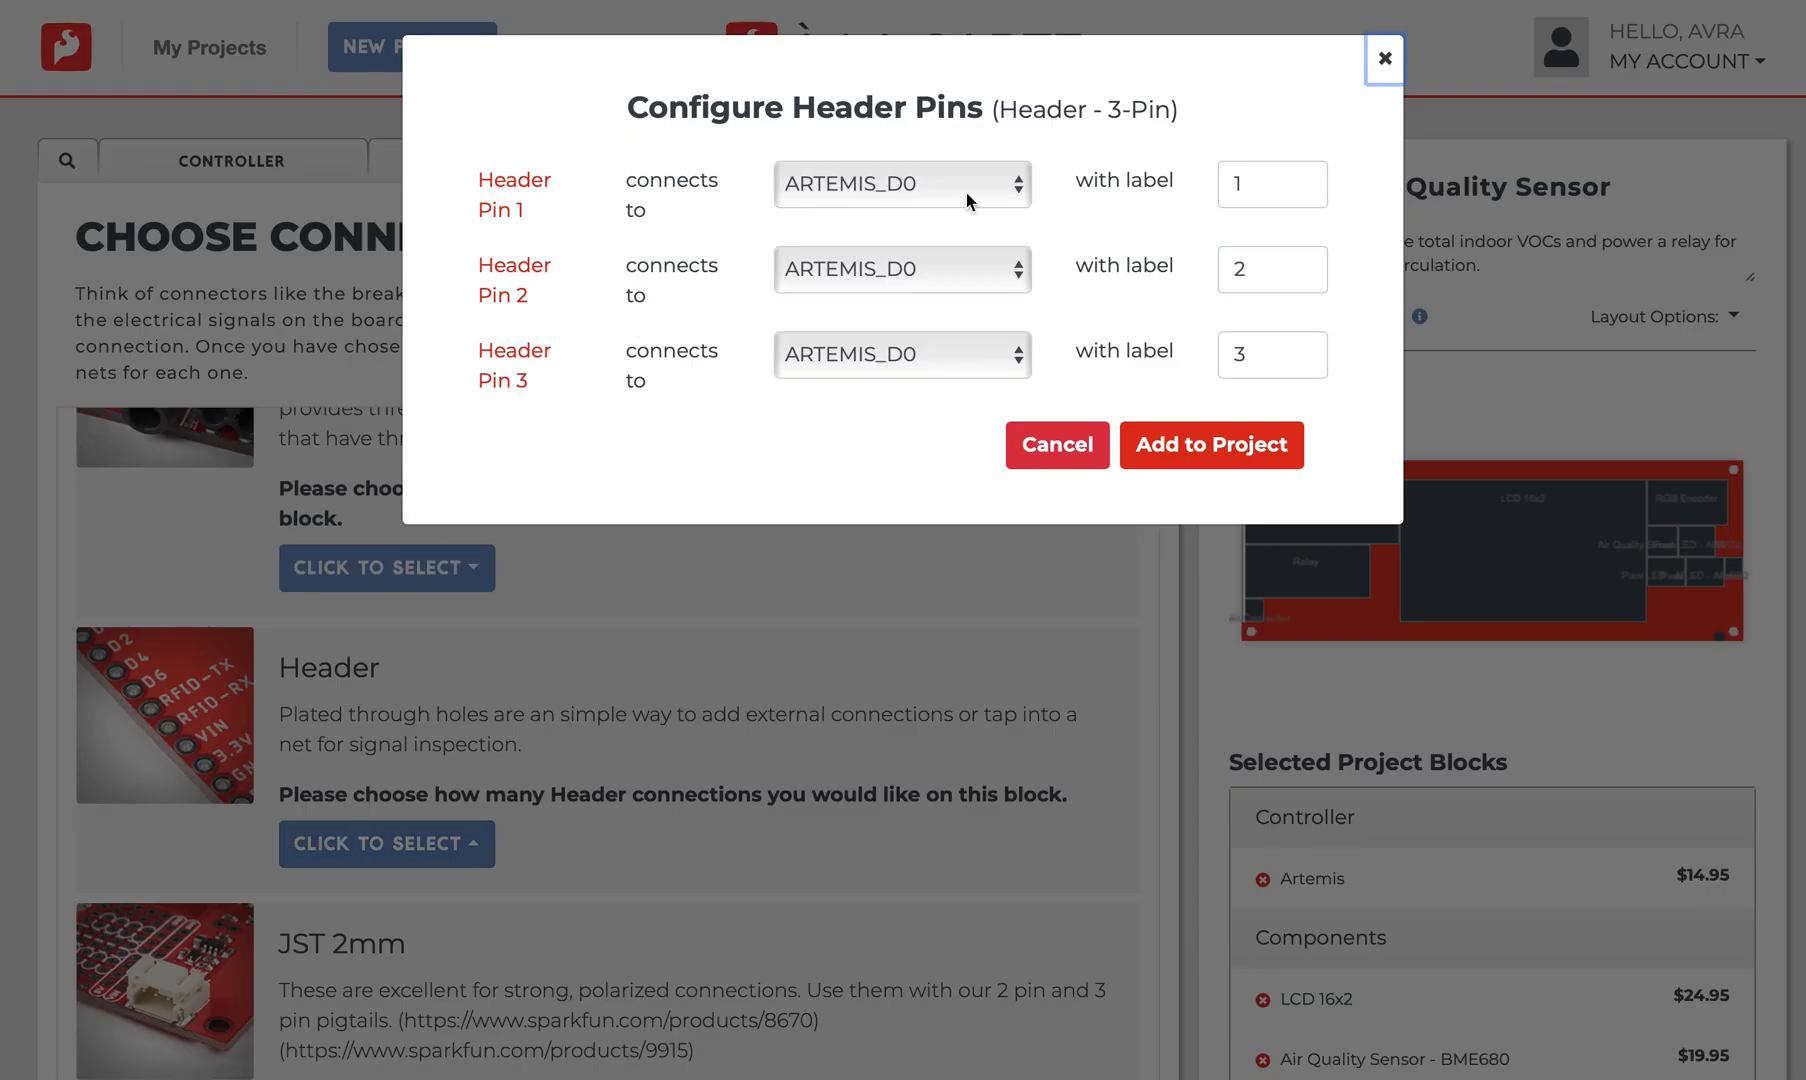
Step: Set Header Pin 1 to GND and add the header to the project
{"action": "left_click", "coordinate": [902, 184]}
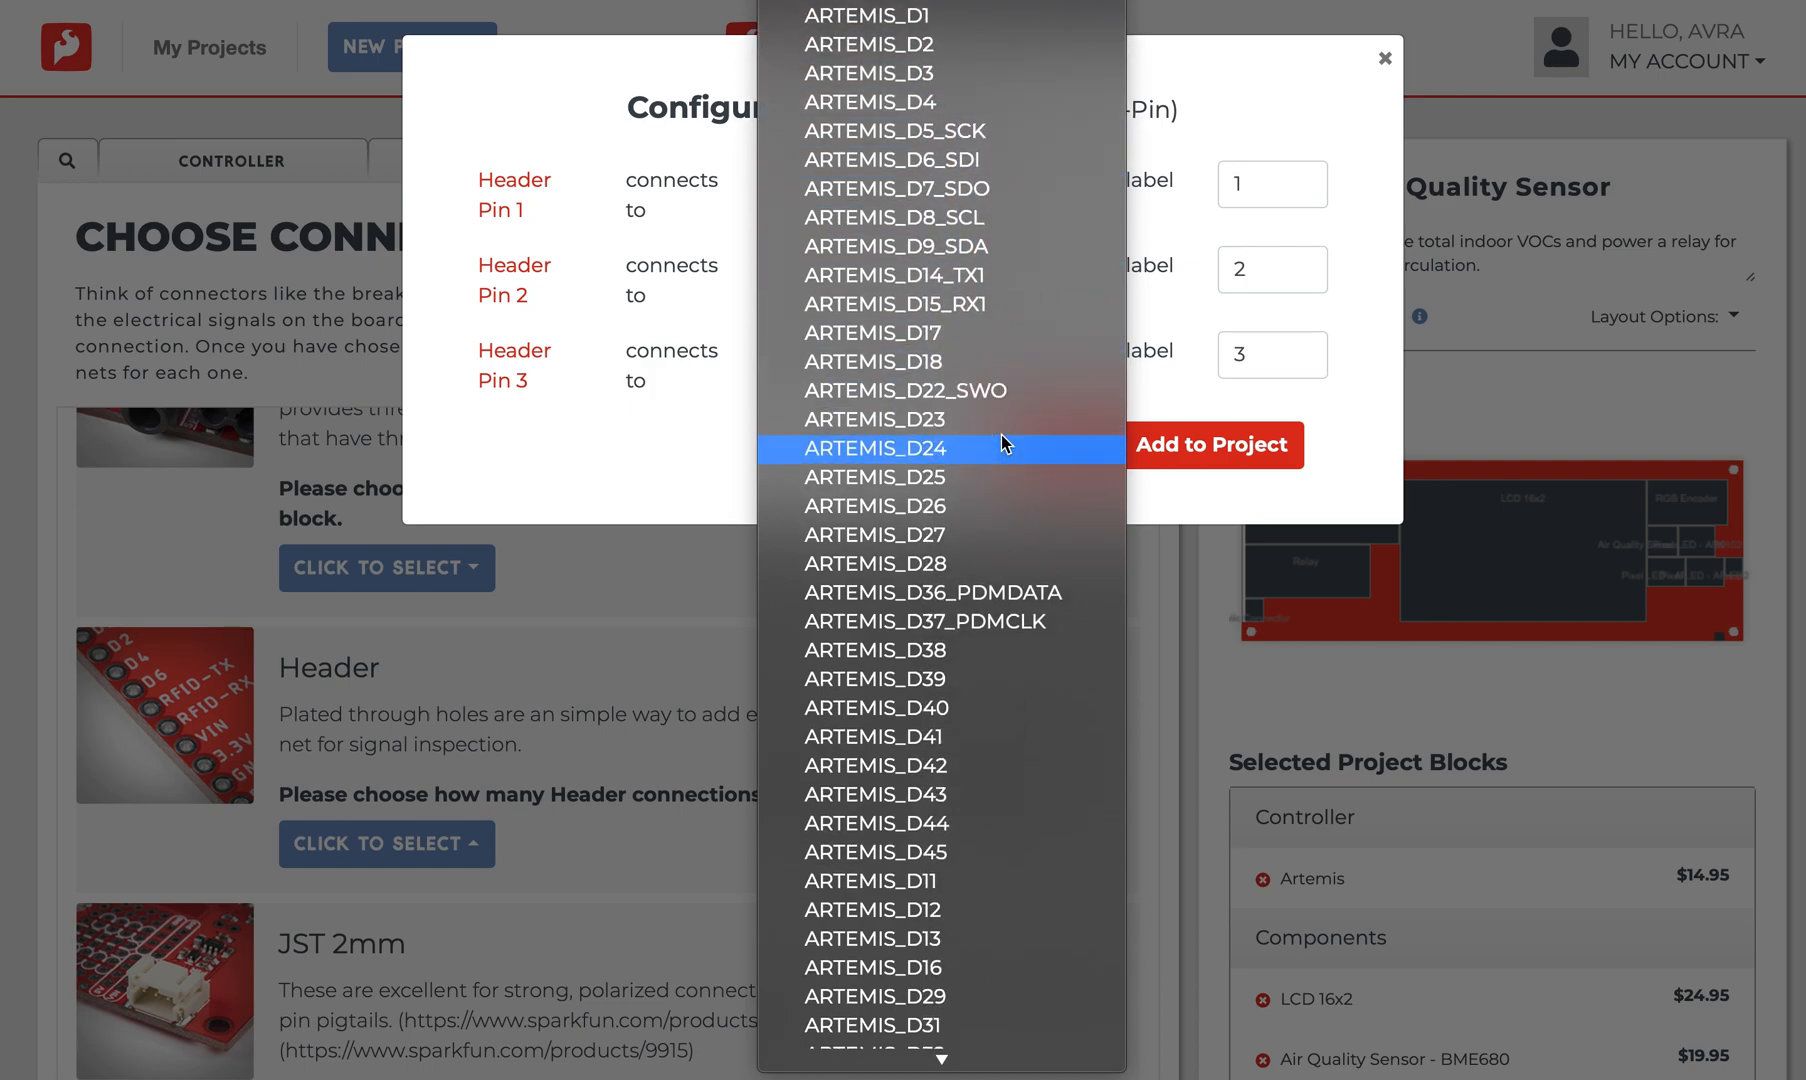
{"action": "scroll", "scroll_direction": "down", "scroll_amount": 3}
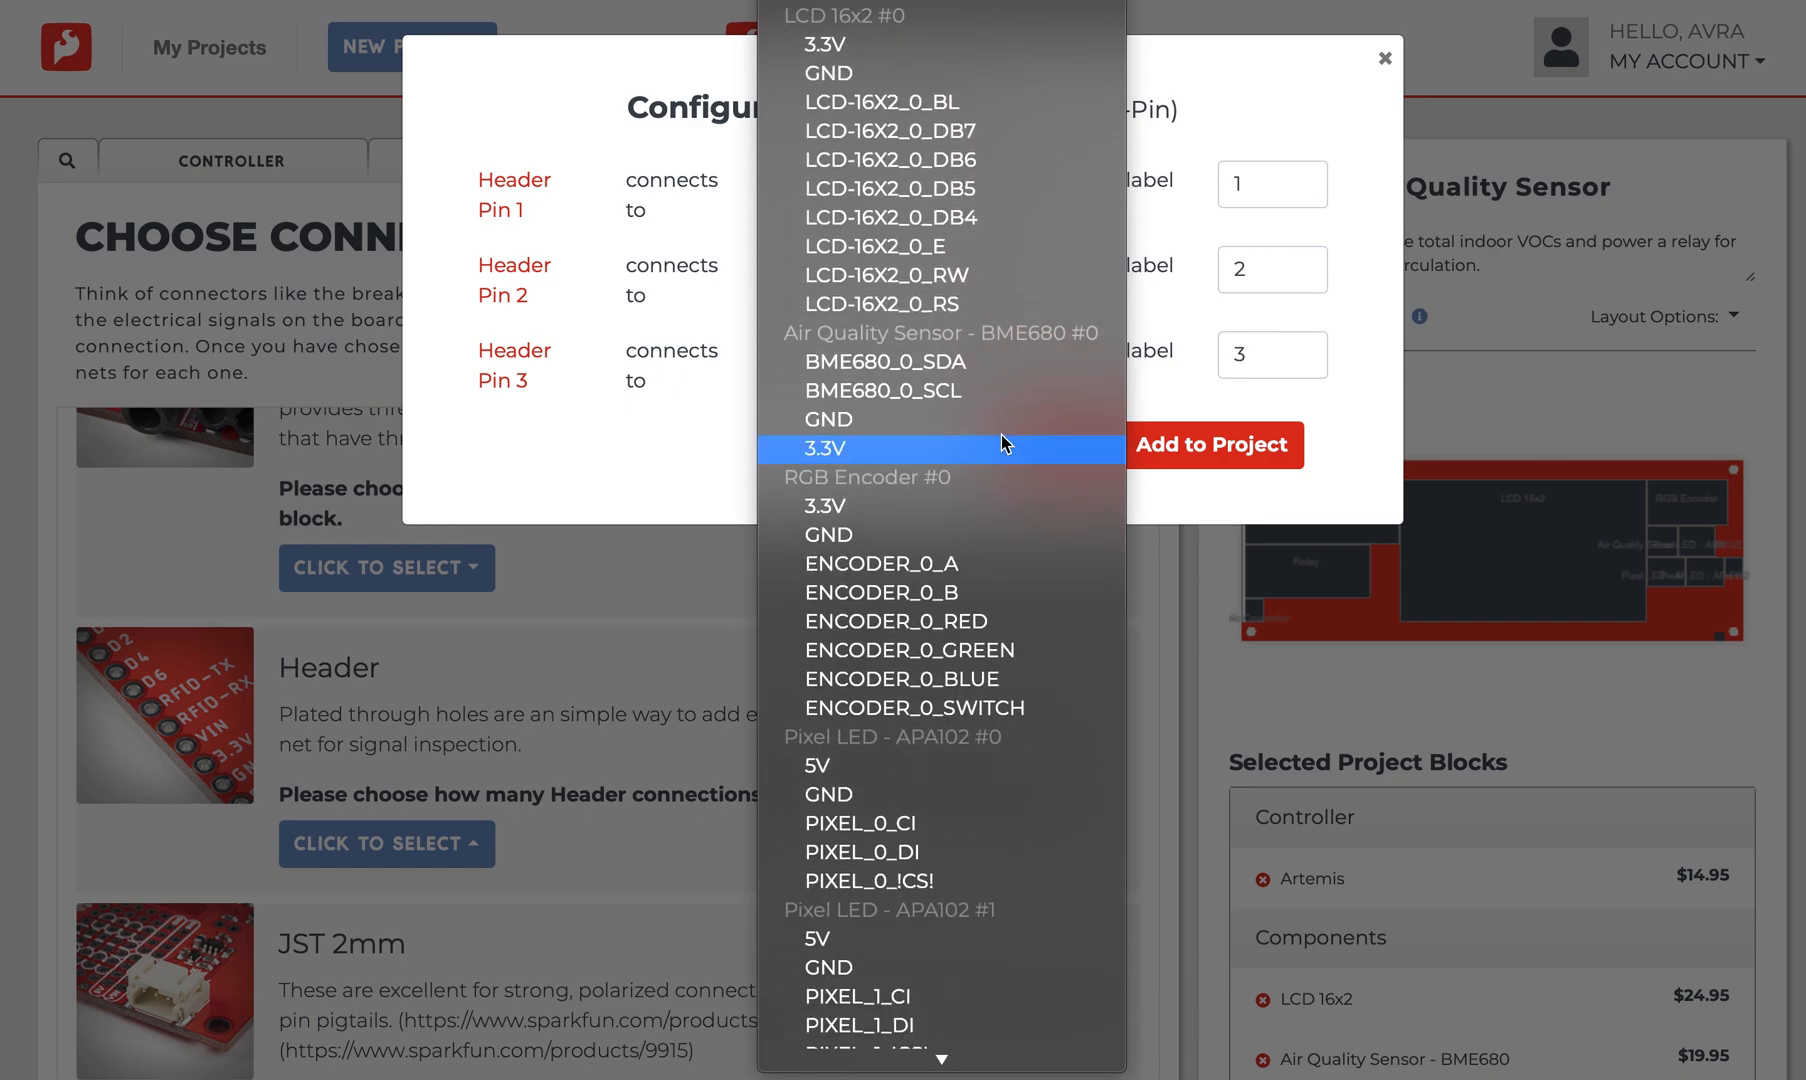
{"action": "scroll", "scroll_direction": "down", "scroll_amount": 3}
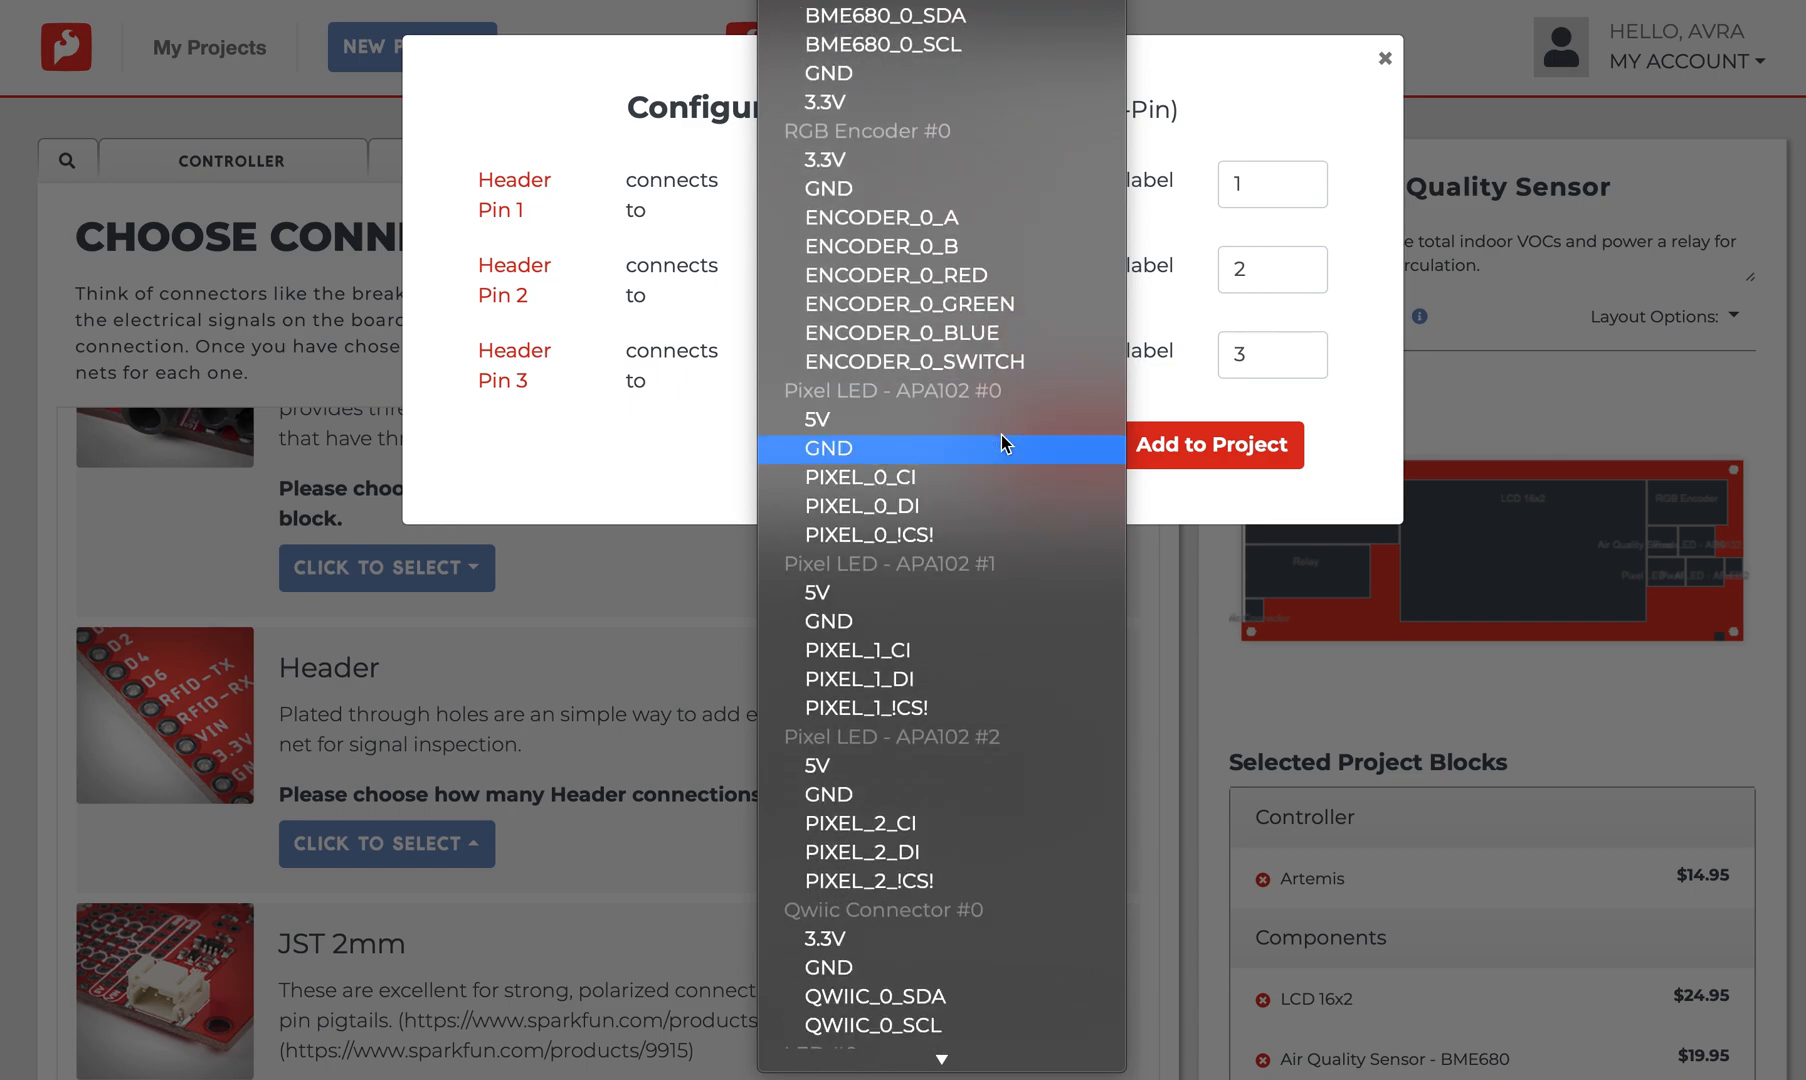
{"action": "scroll", "scroll_direction": "down", "scroll_amount": 3}
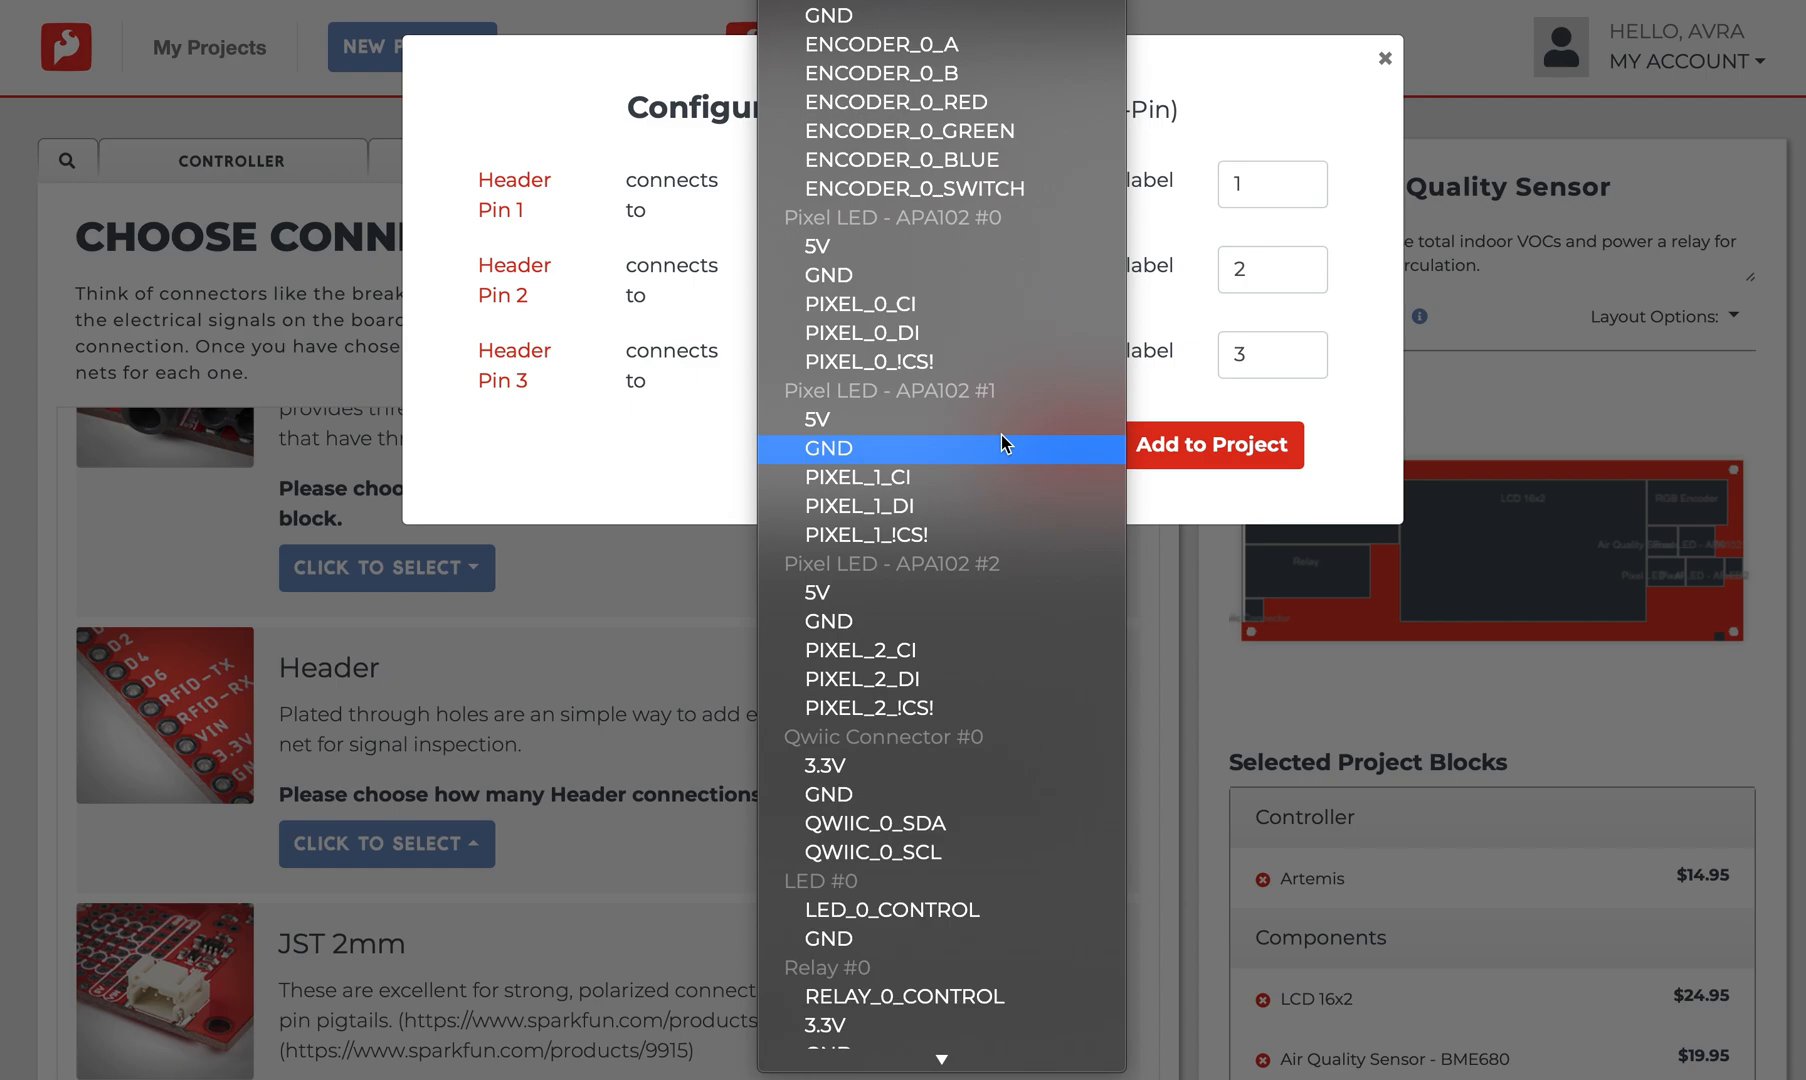
{"action": "mouse_move", "coordinate": [1002, 402]}
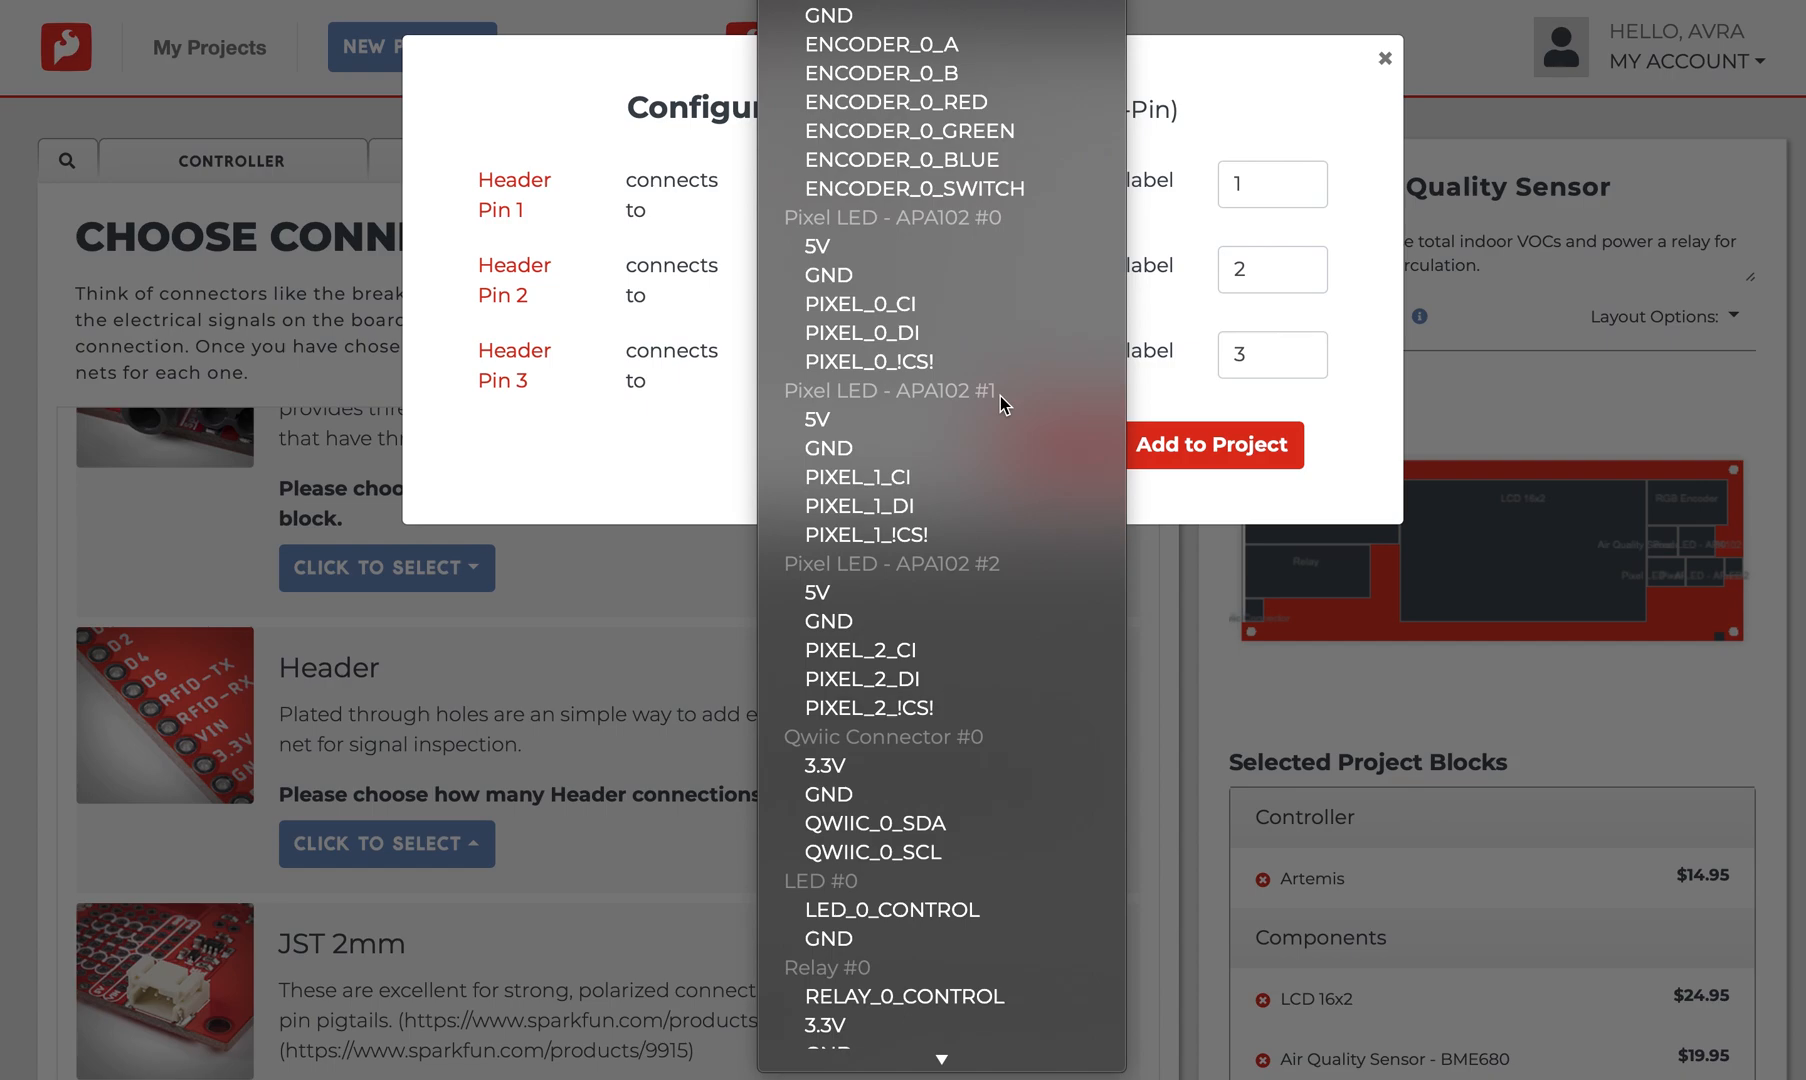
{"action": "mouse_move", "coordinate": [834, 460]}
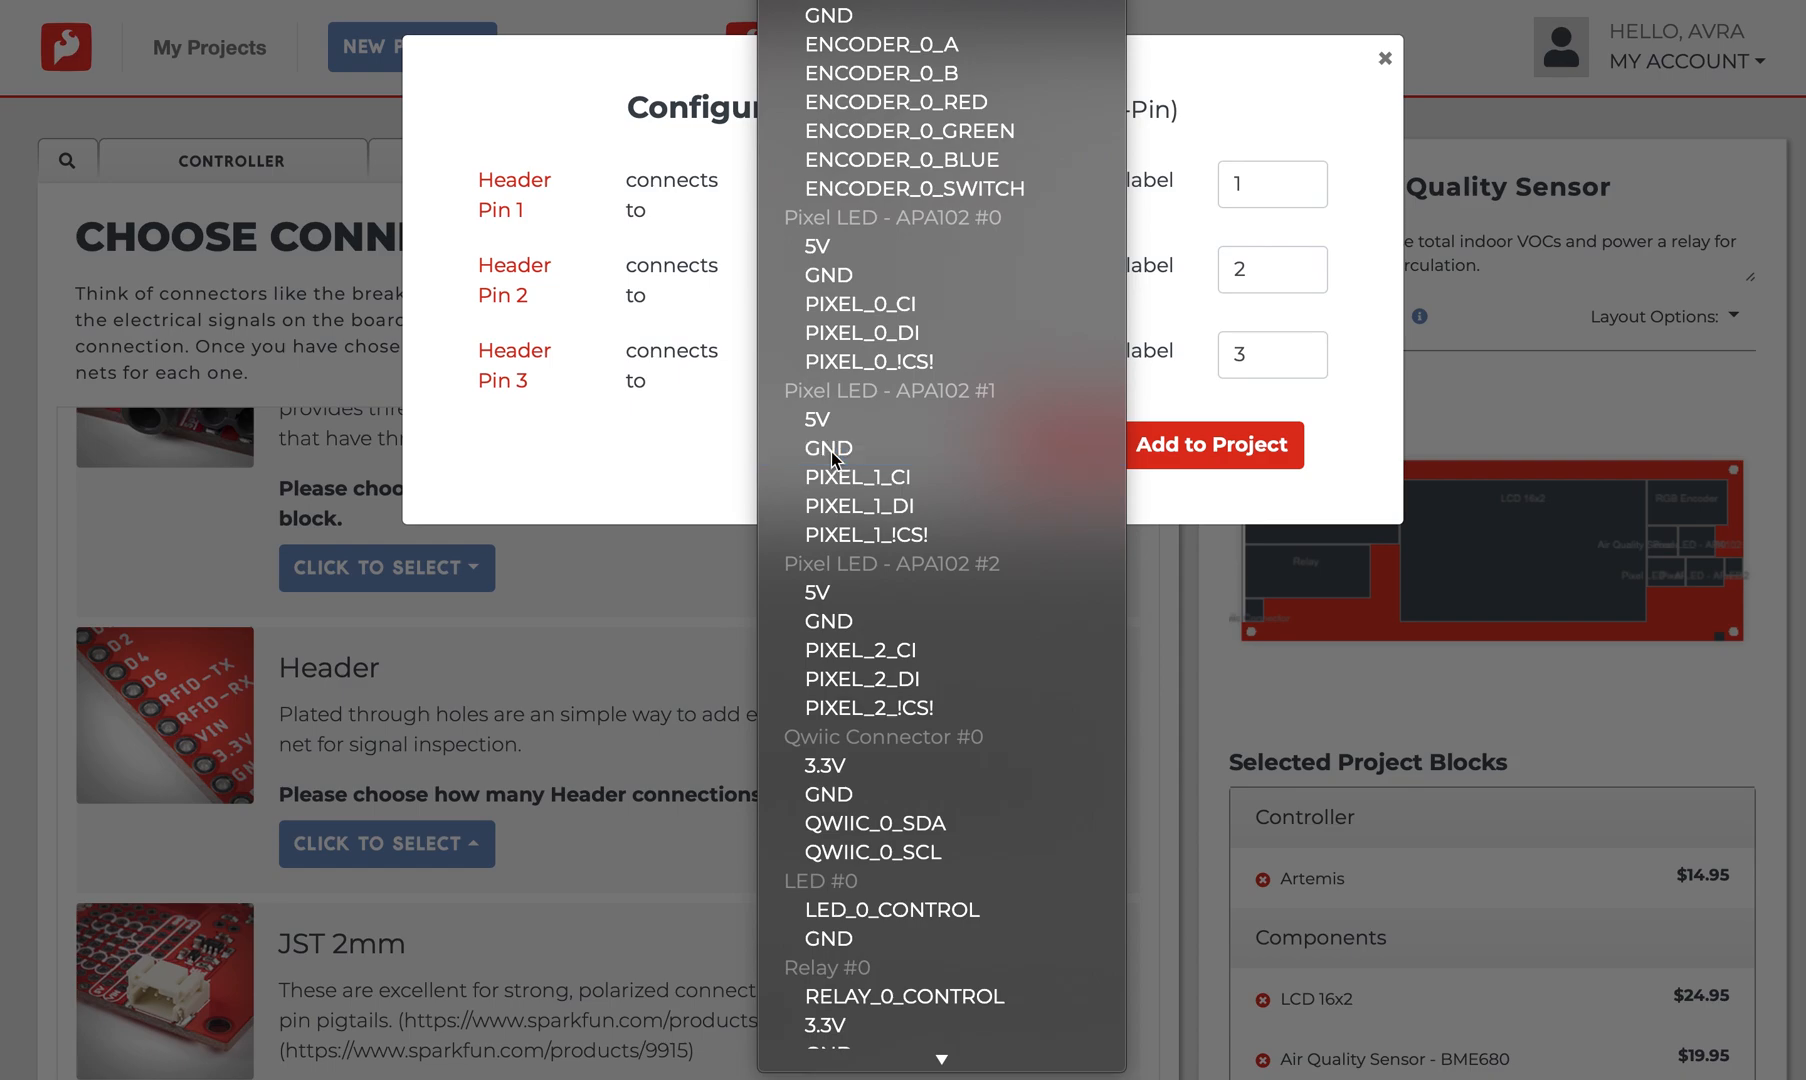
{"action": "left_click", "coordinate": [828, 448]}
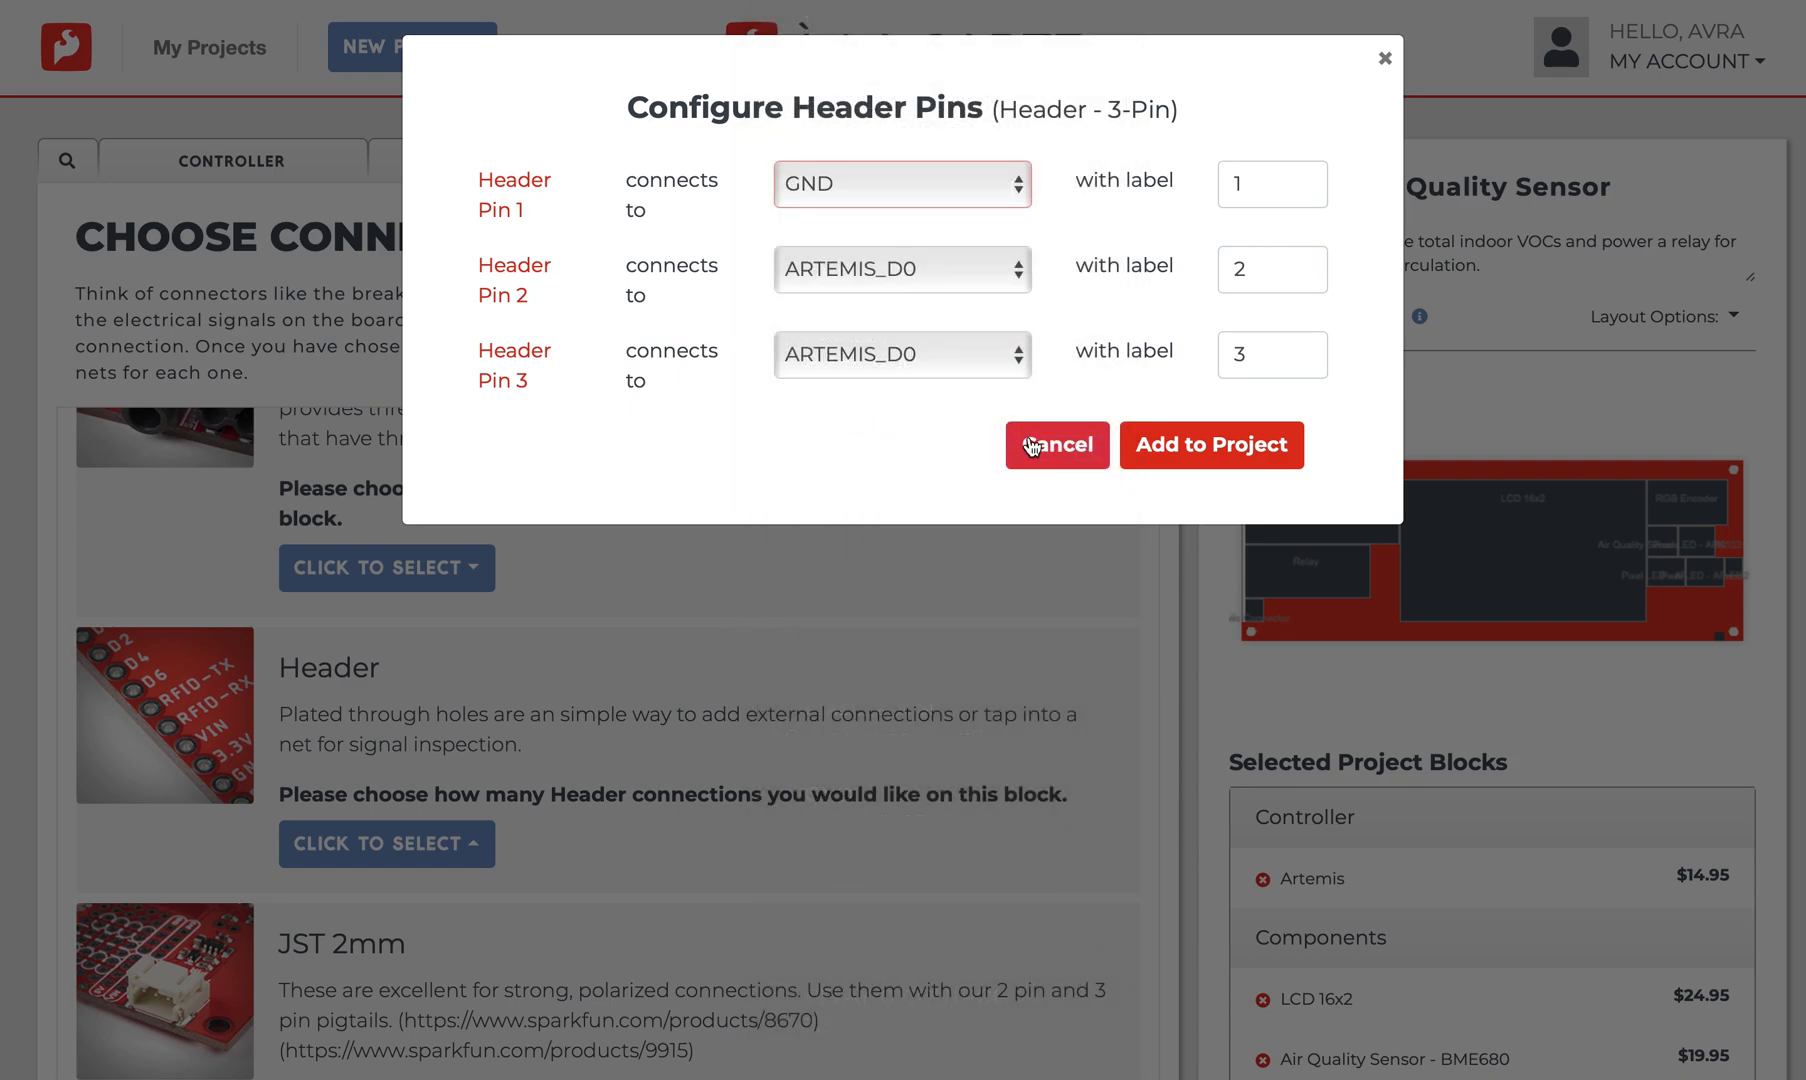
{"action": "left_click", "coordinate": [1056, 444]}
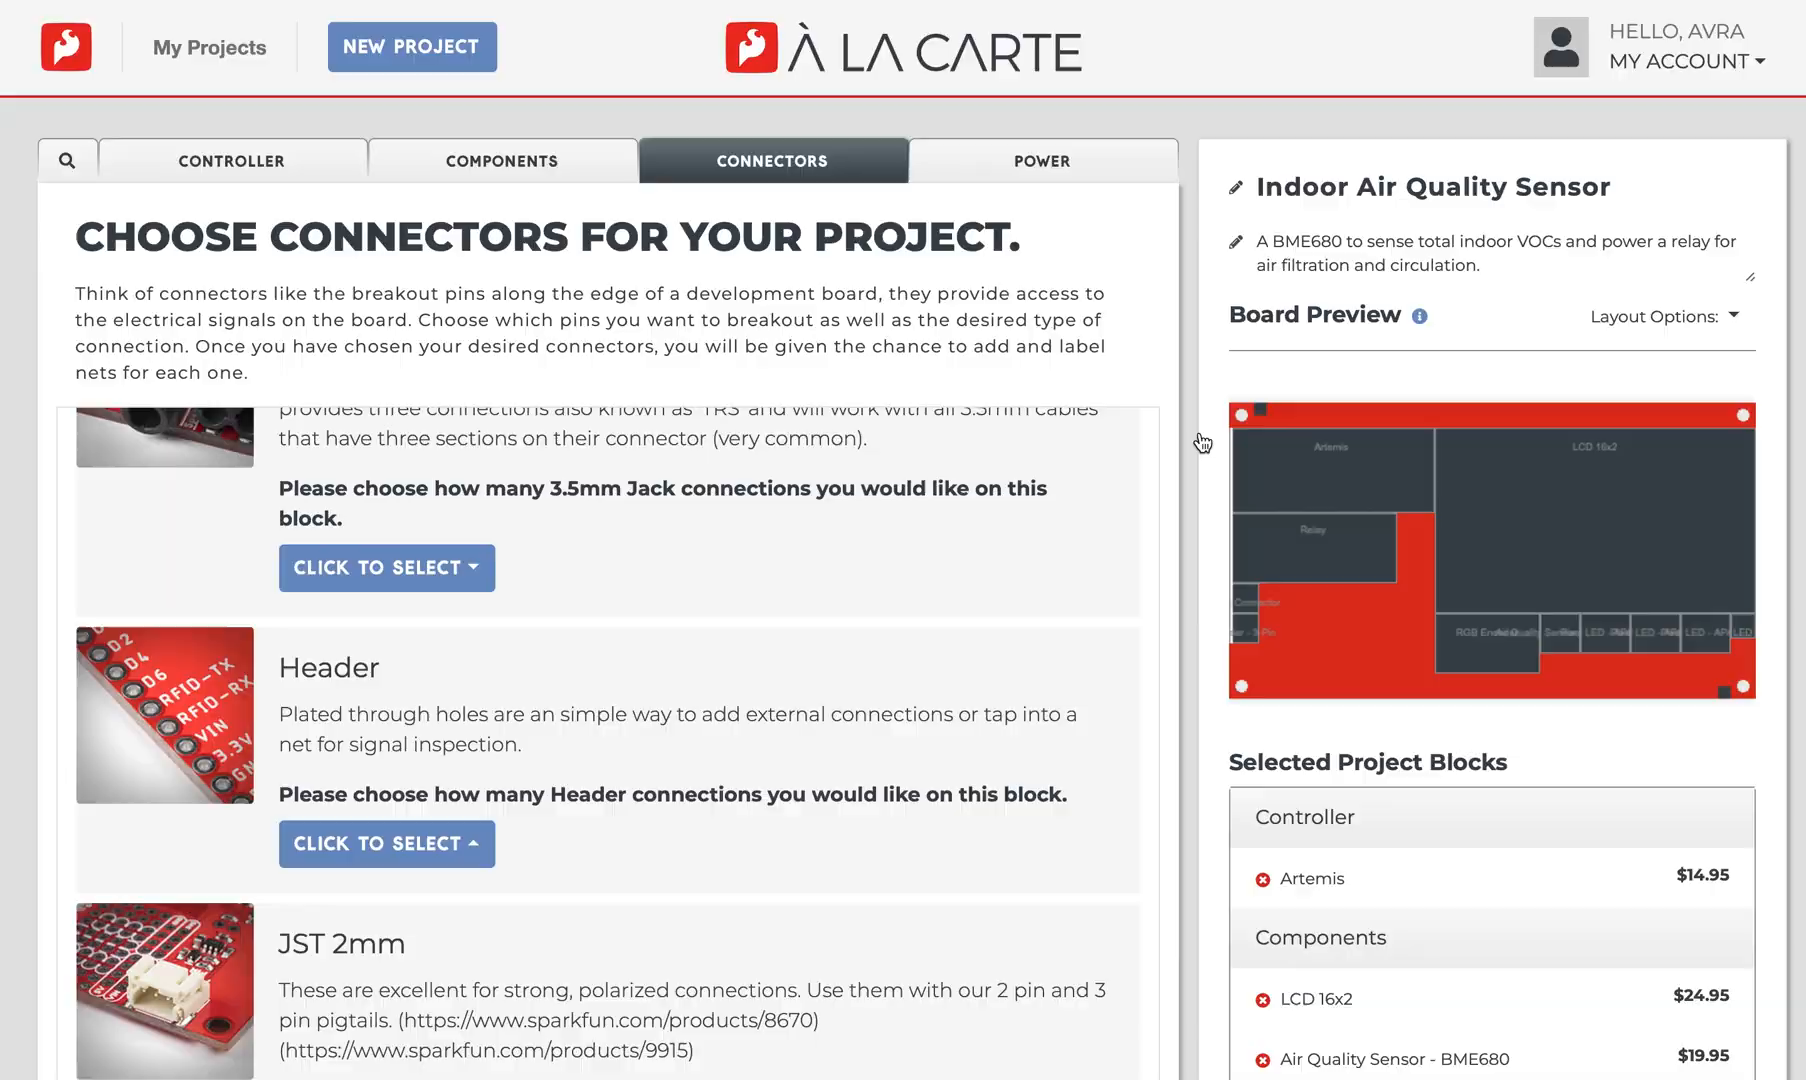